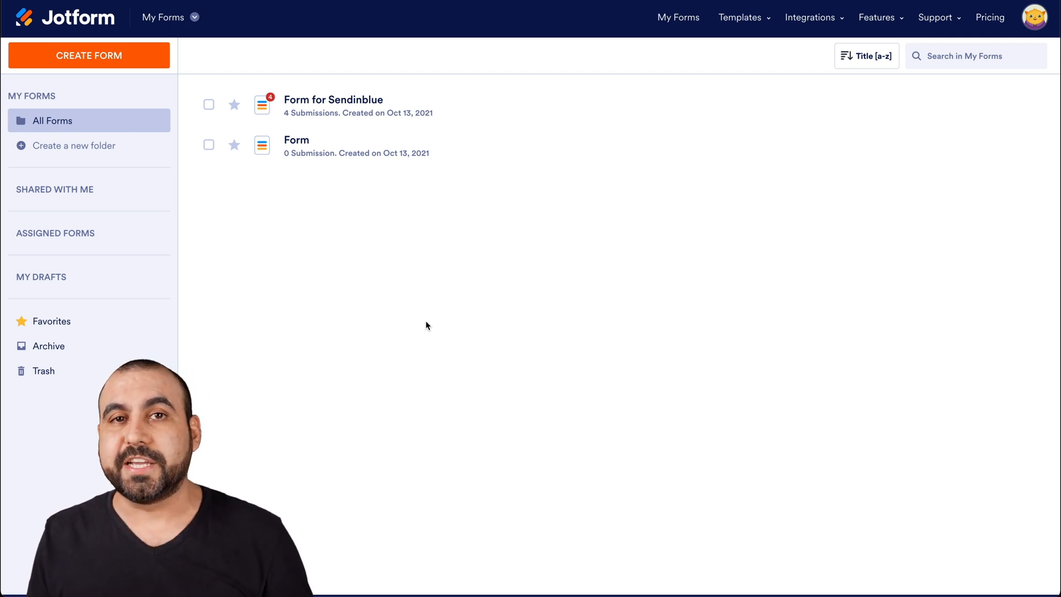
mouse_move(129, 112)
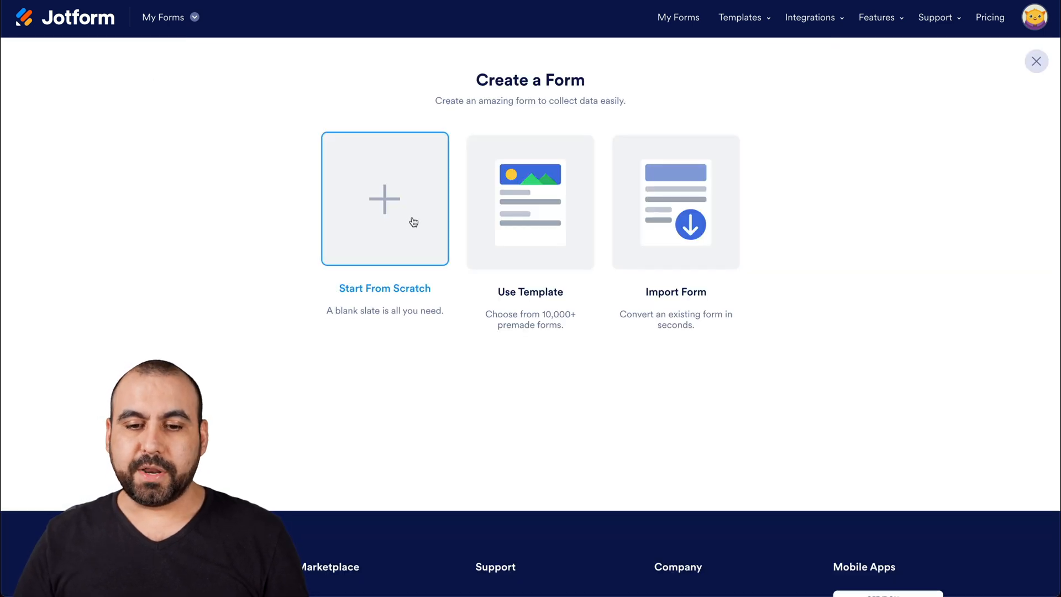
Step: Create a new Classic Form from scratch
click(385, 199)
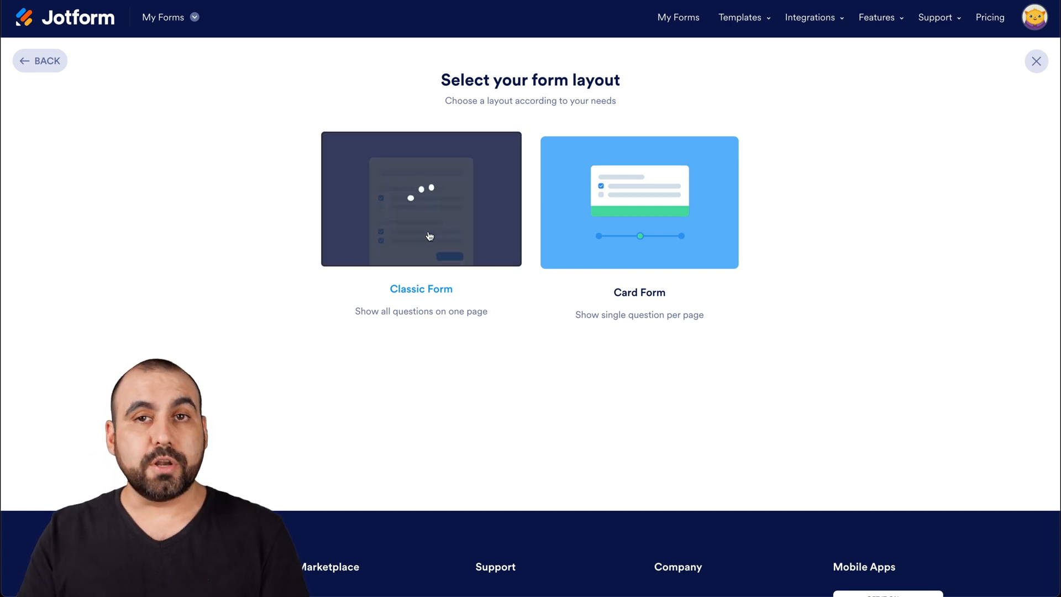
click(419, 199)
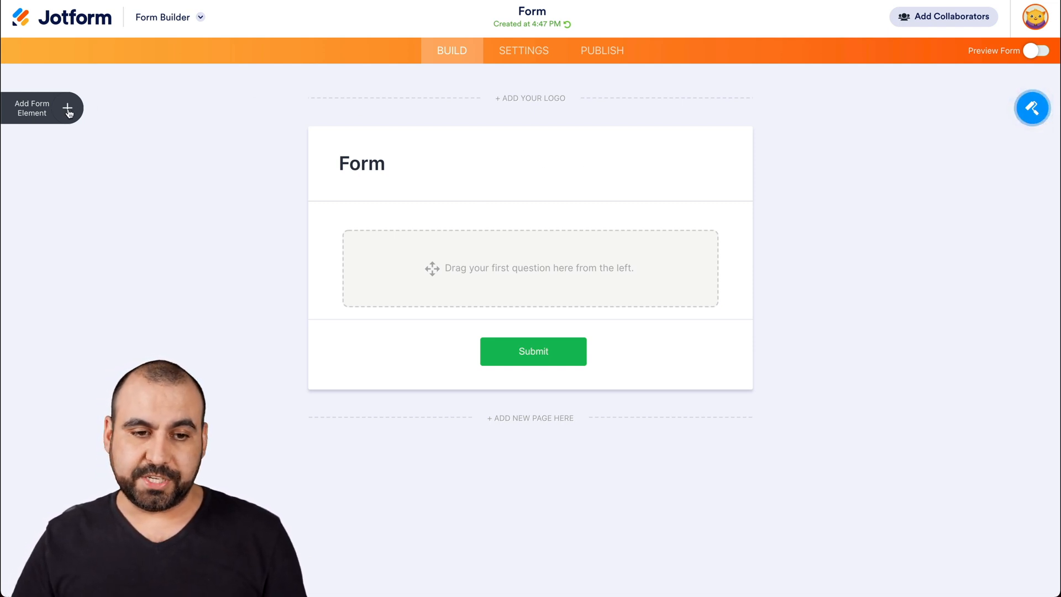
Step: Add Full Name and Email fields, then search the widgets for Twilio
click(66, 109)
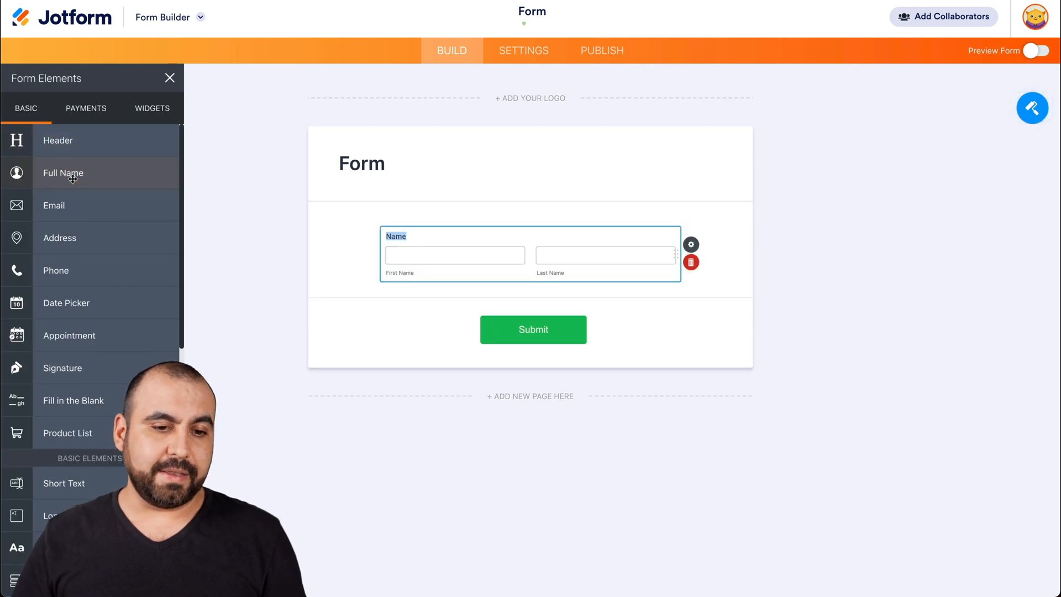
click(54, 205)
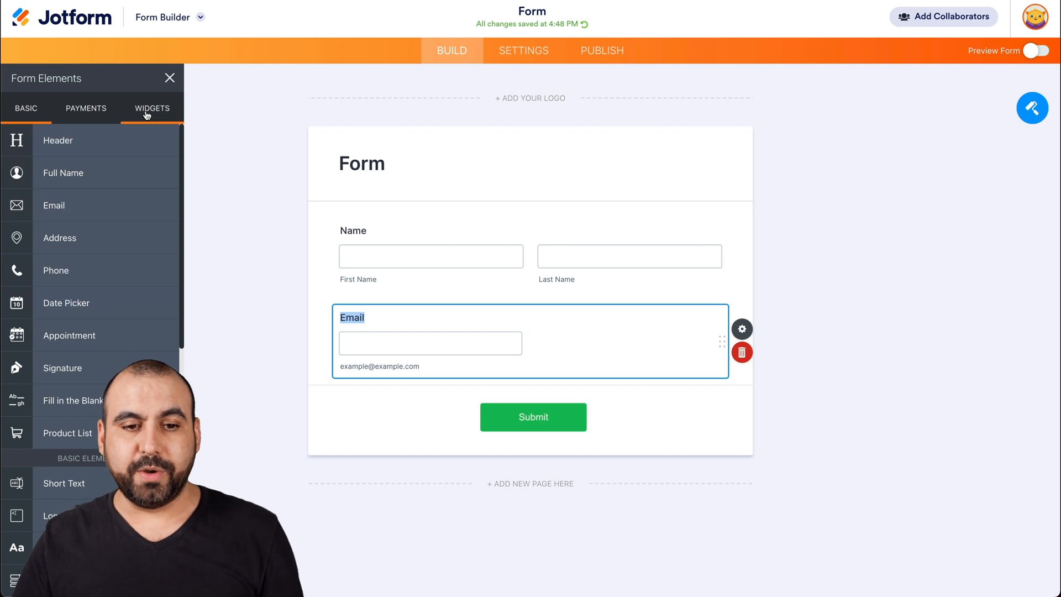
text(twil)
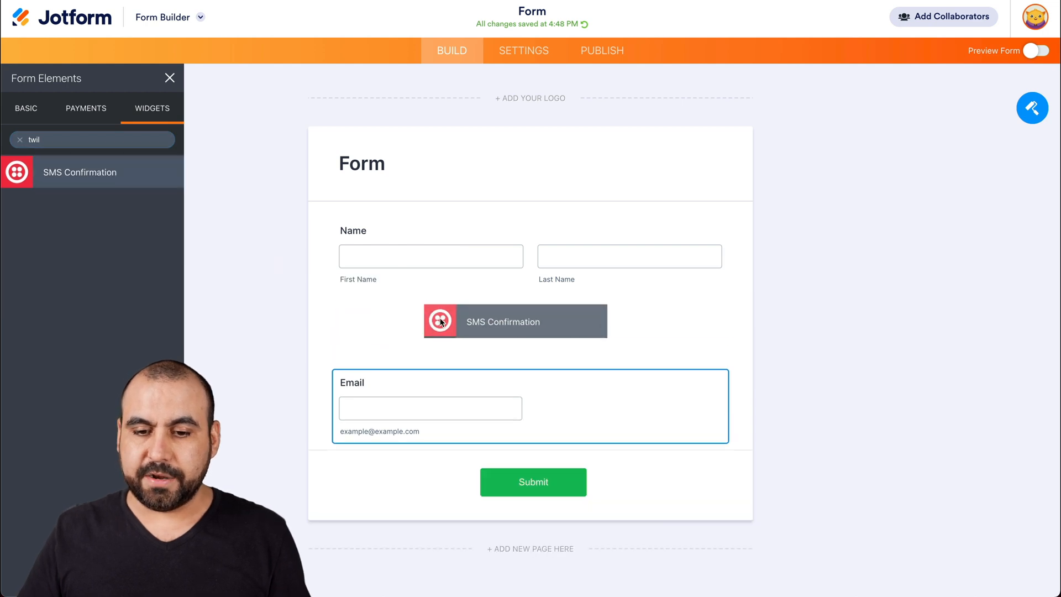
Step: Drop the SMS Confirmation widget between Name and Email and reveal its Twilio settings
click(515, 320)
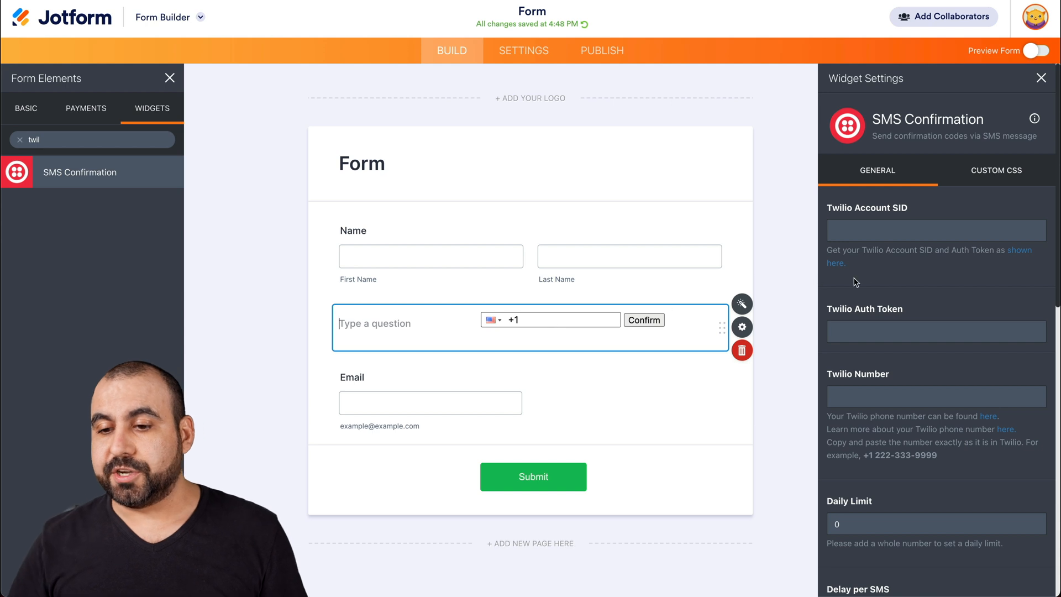
scroll(down, 3)
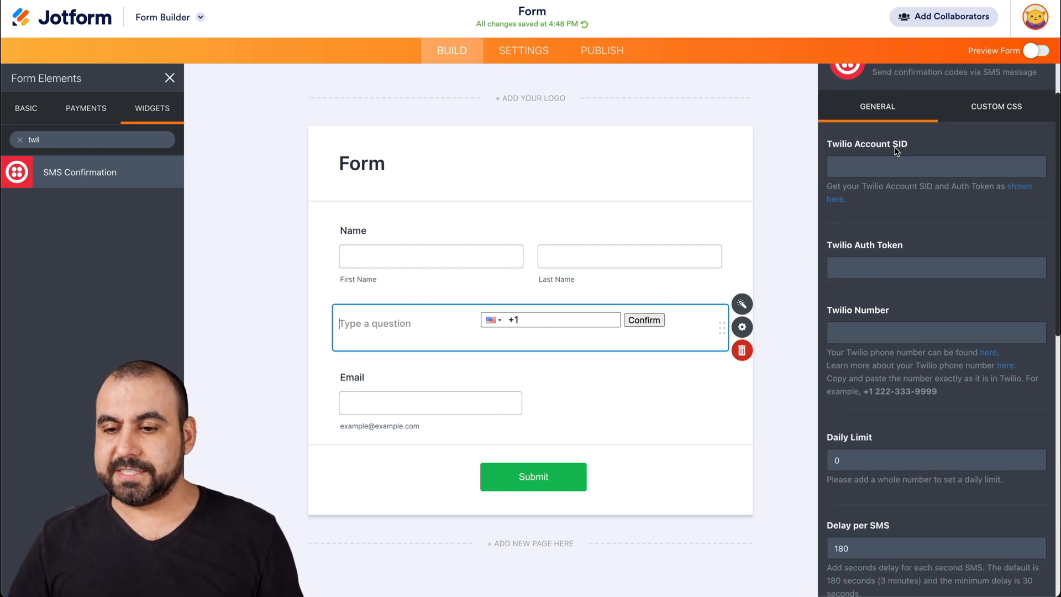
mouse_move(882, 325)
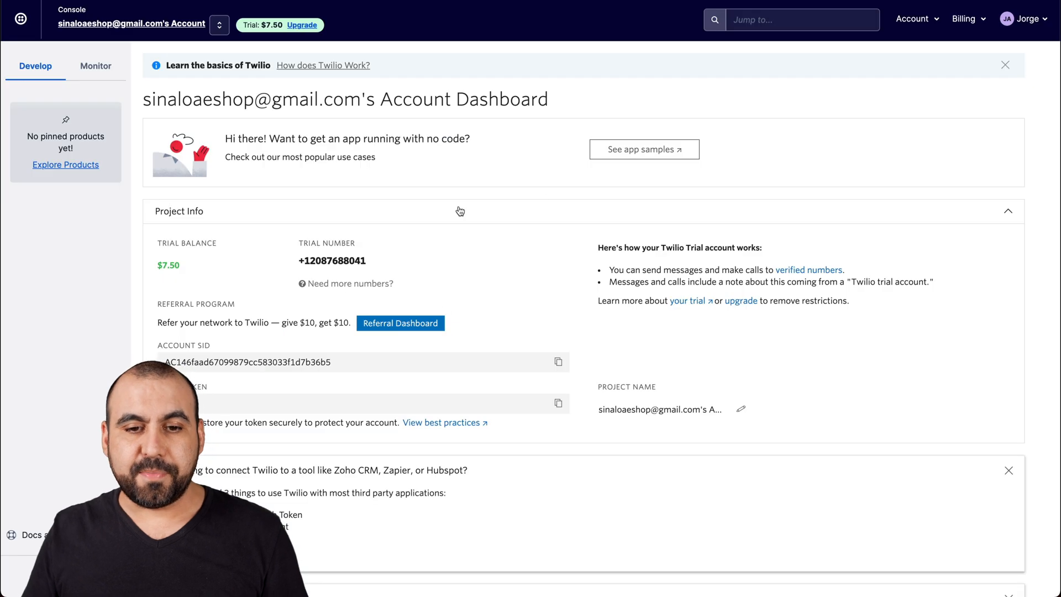
mouse_move(630, 214)
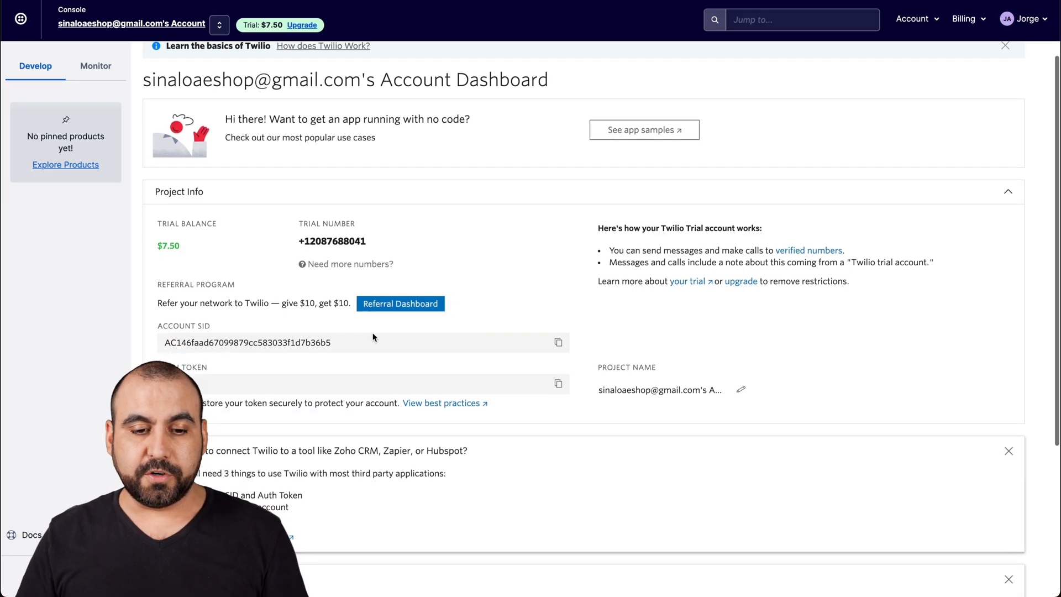
click(557, 343)
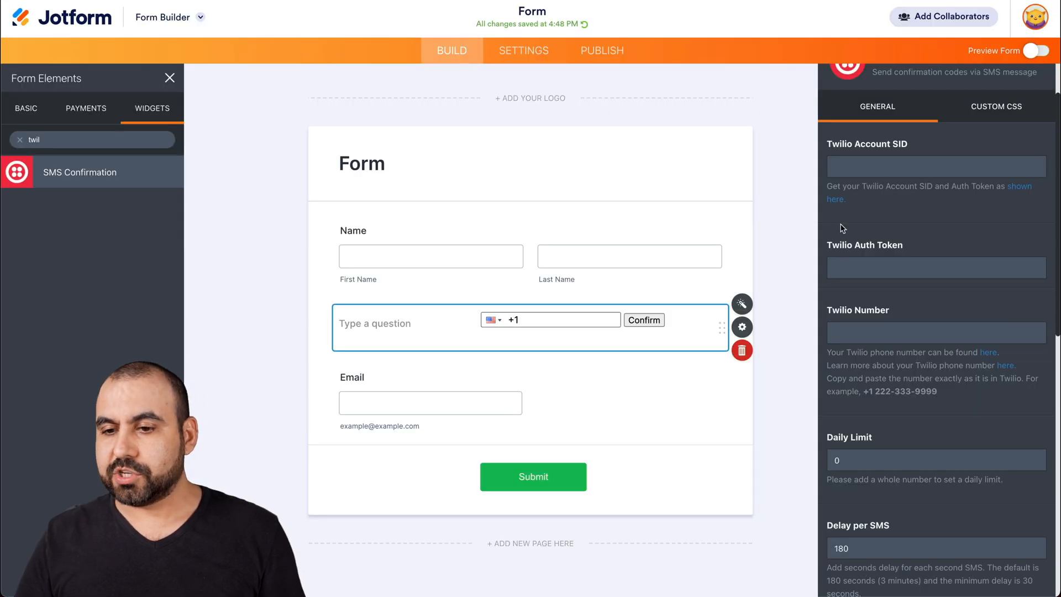
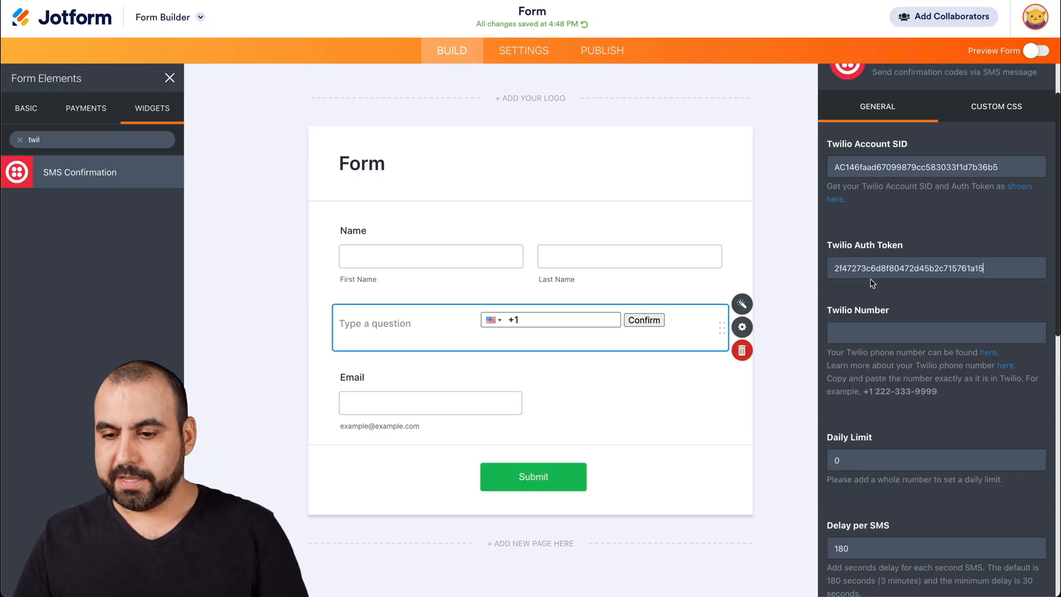
mouse_move(830, 44)
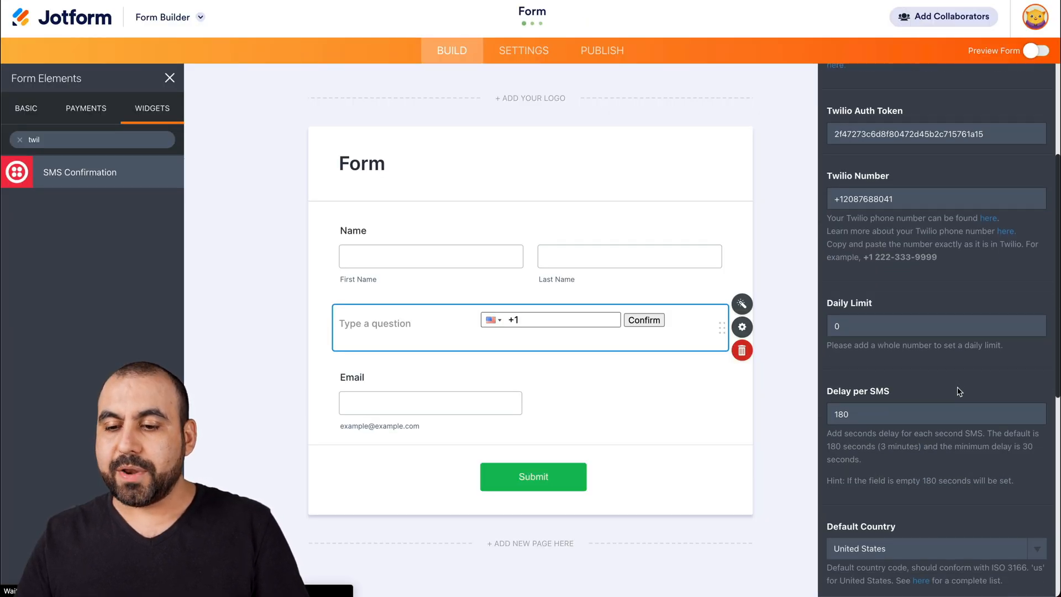
Step: Give the SMS widget a daily limit of 100 and a 30-second delay per SMS
scroll(down, 3)
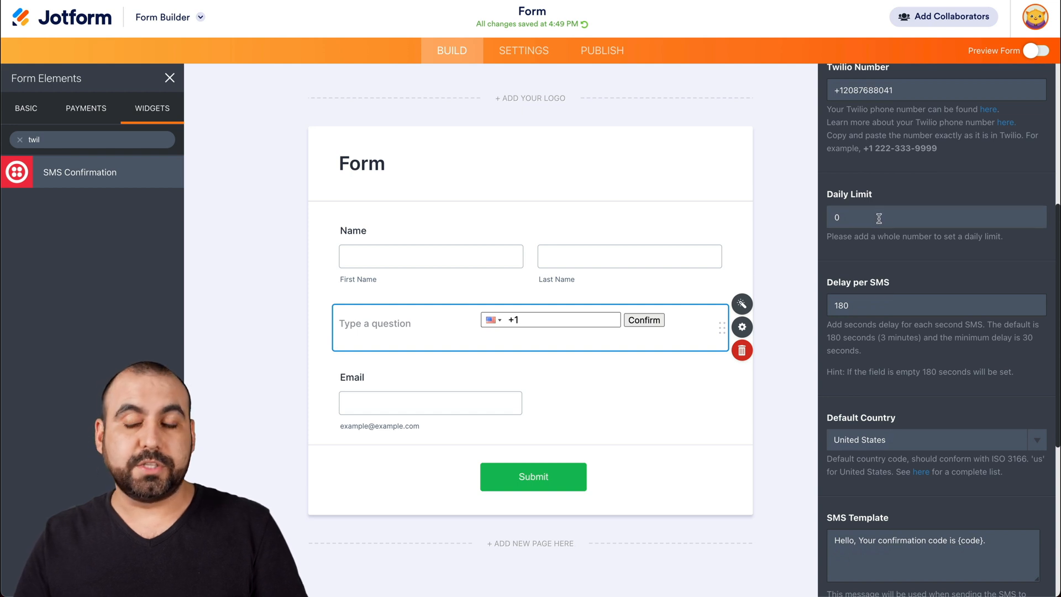
text(10)
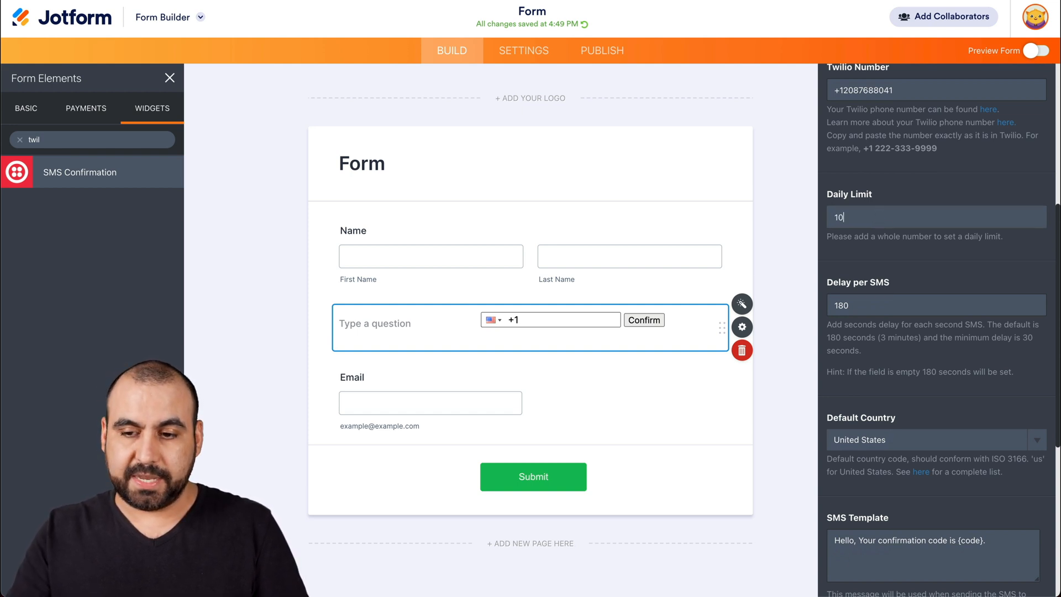
text(0)
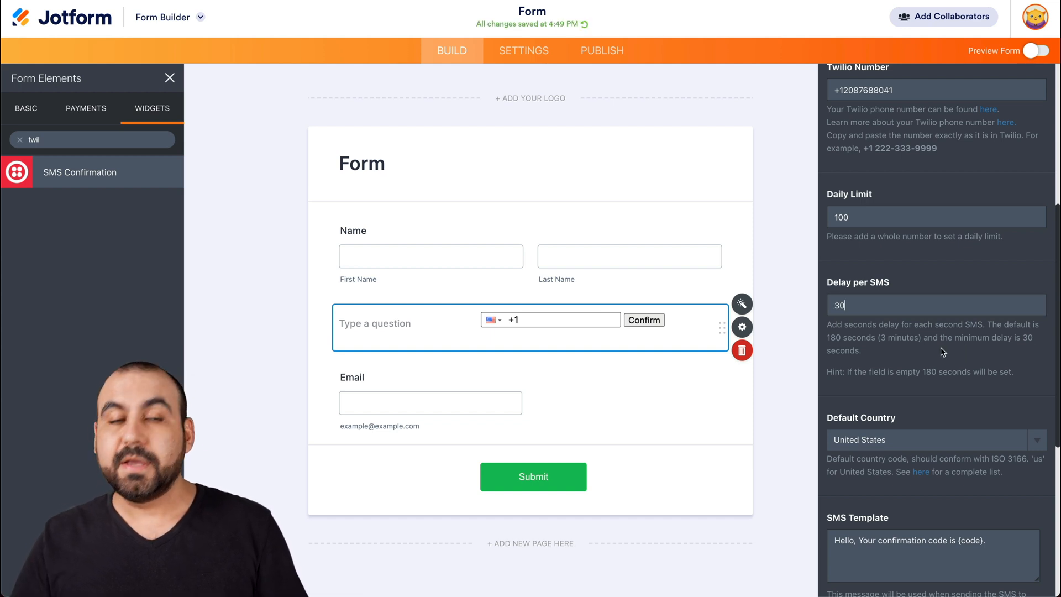
mouse_move(826, 338)
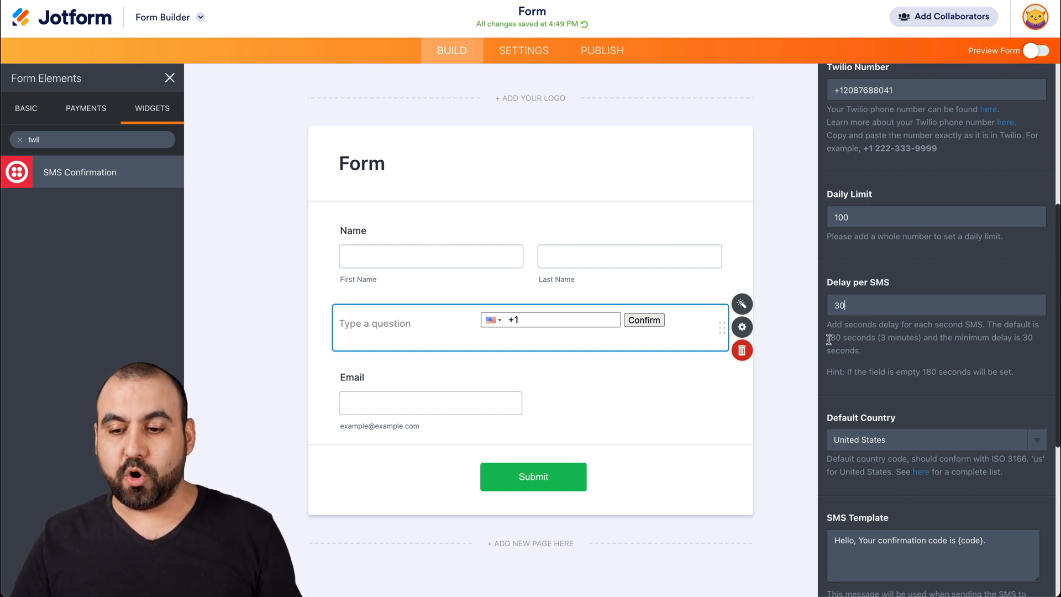
mouse_move(882, 365)
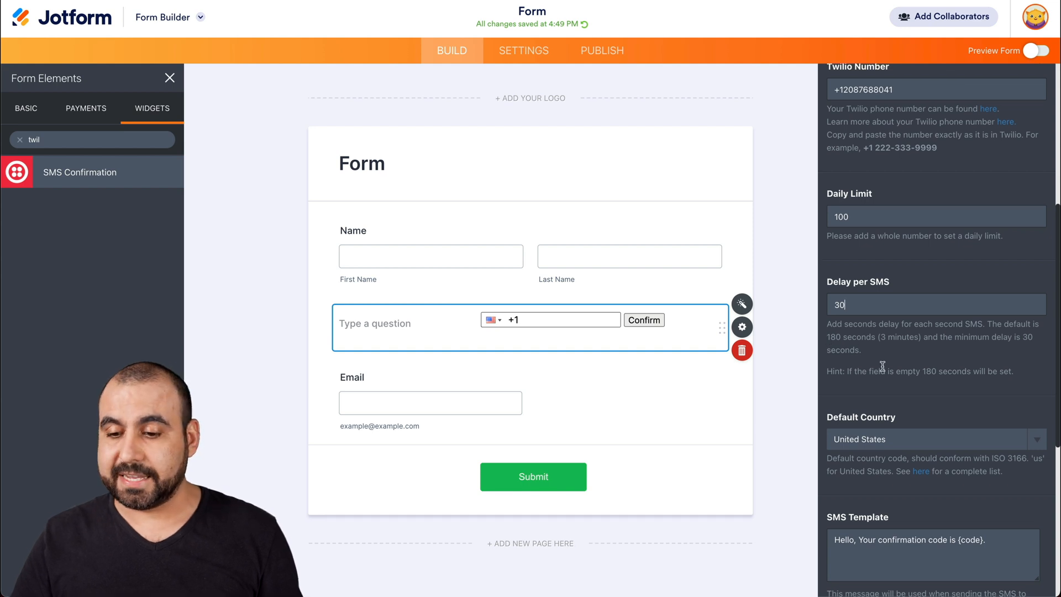
scroll(down, 3)
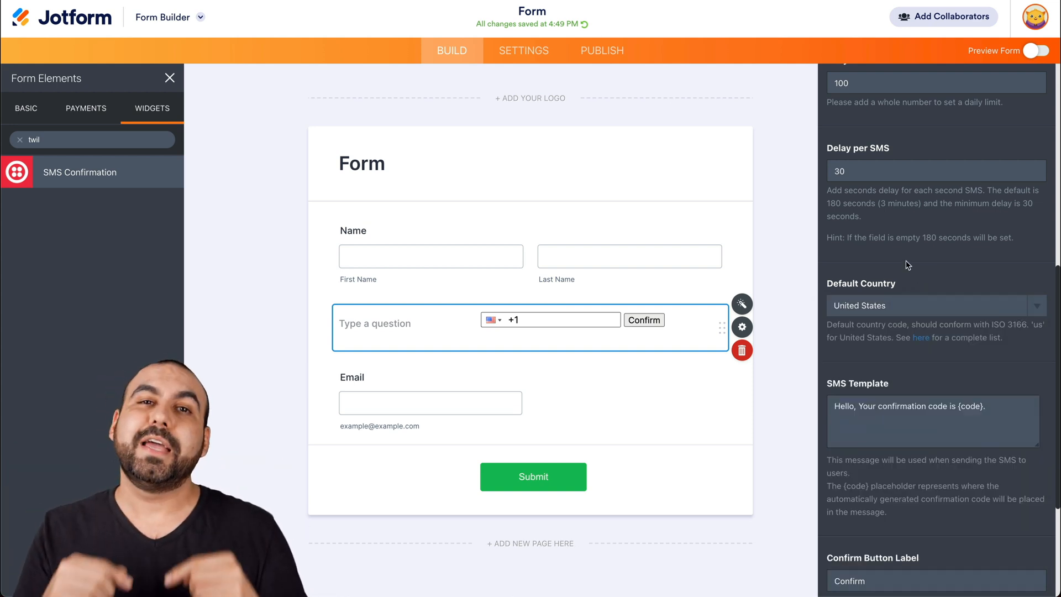
Step: Save the SMS Confirmation widget settings with Update Widget
scroll(down, 3)
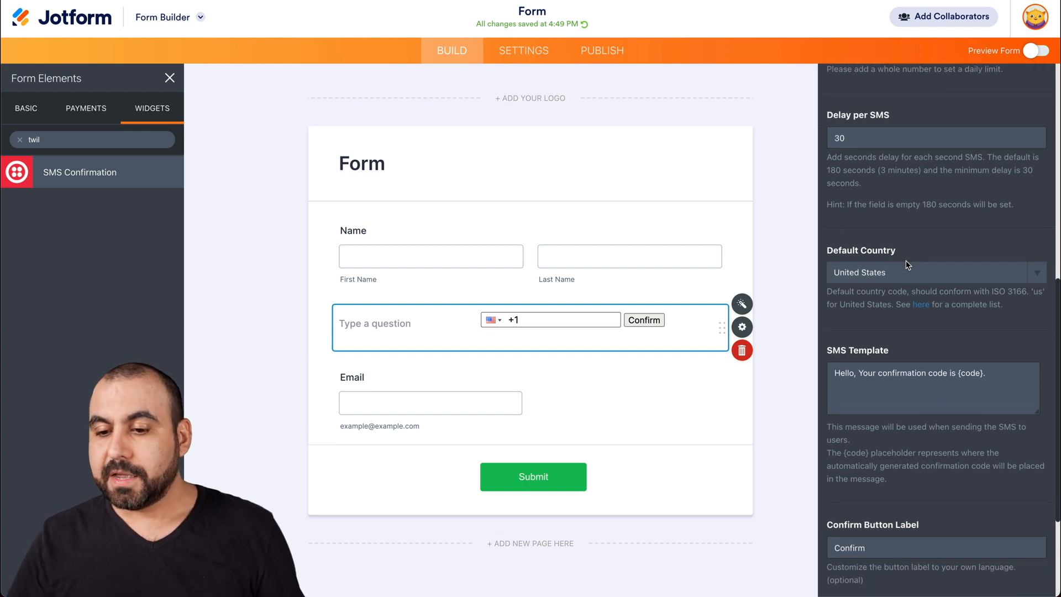
scroll(down, 3)
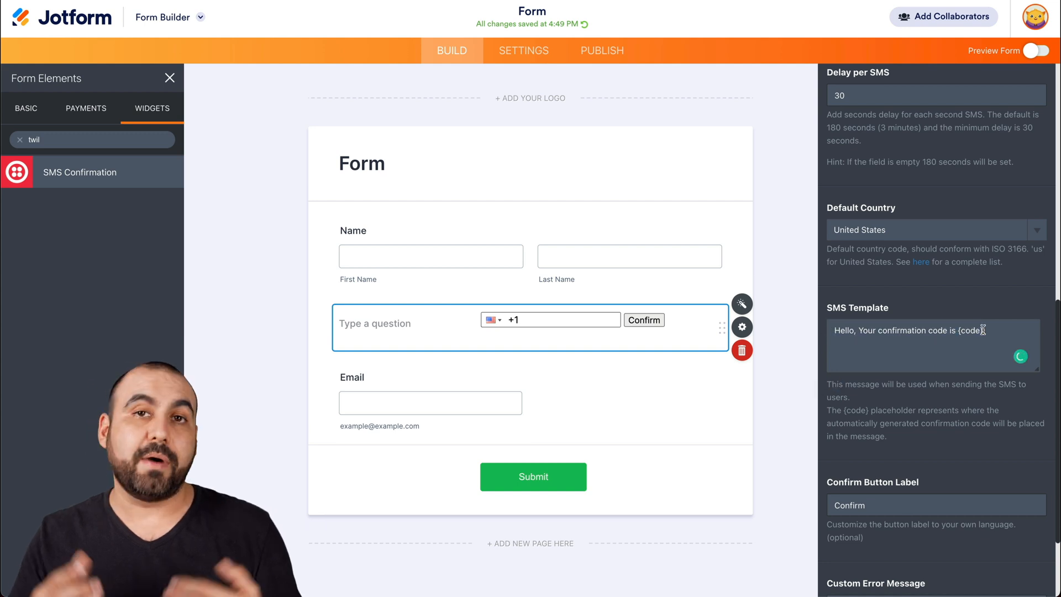
scroll(down, 3)
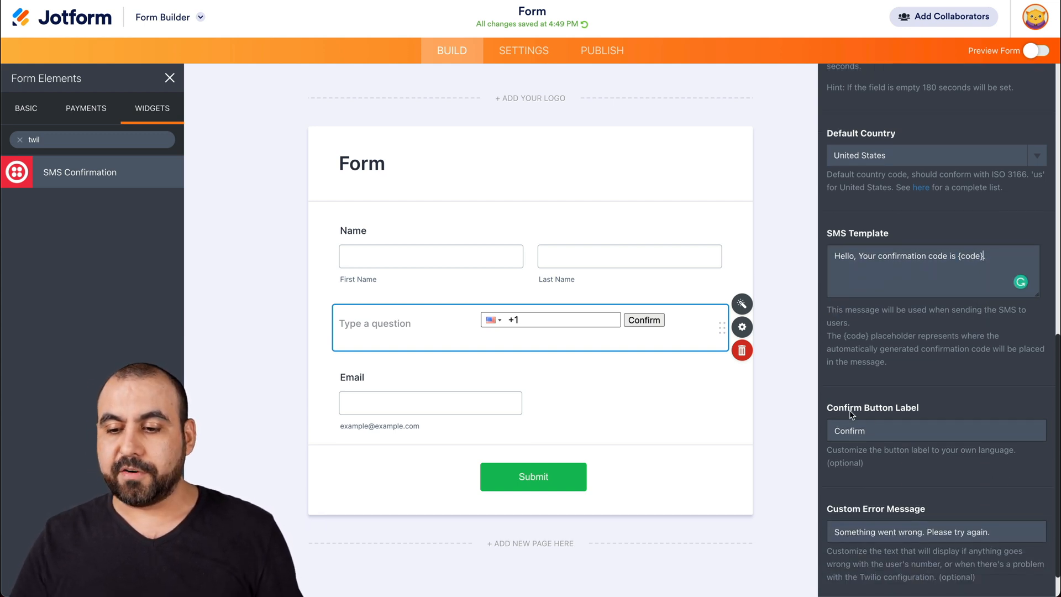
scroll(down, 3)
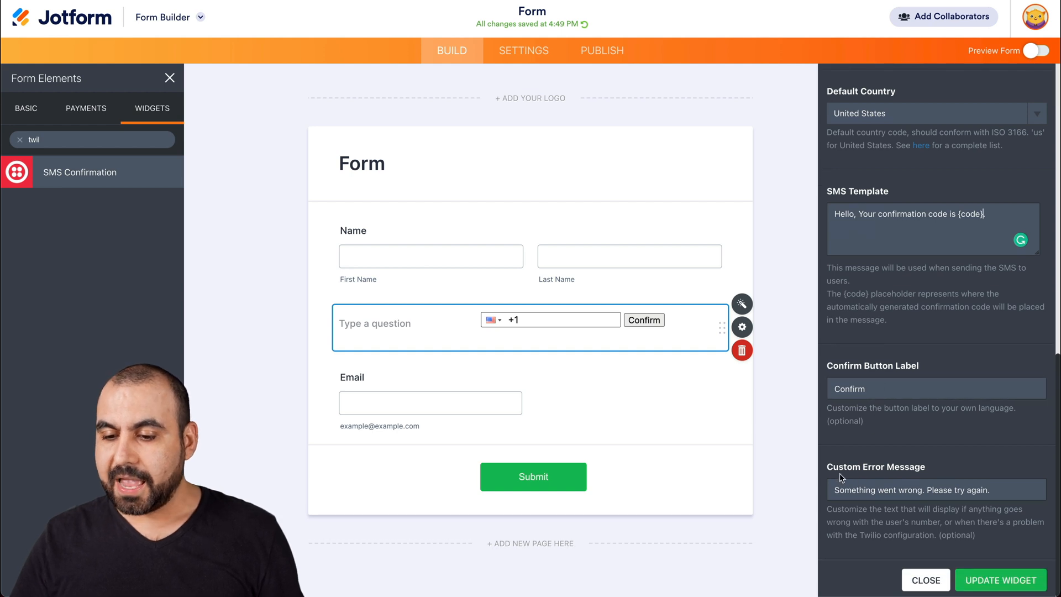
mouse_move(903, 460)
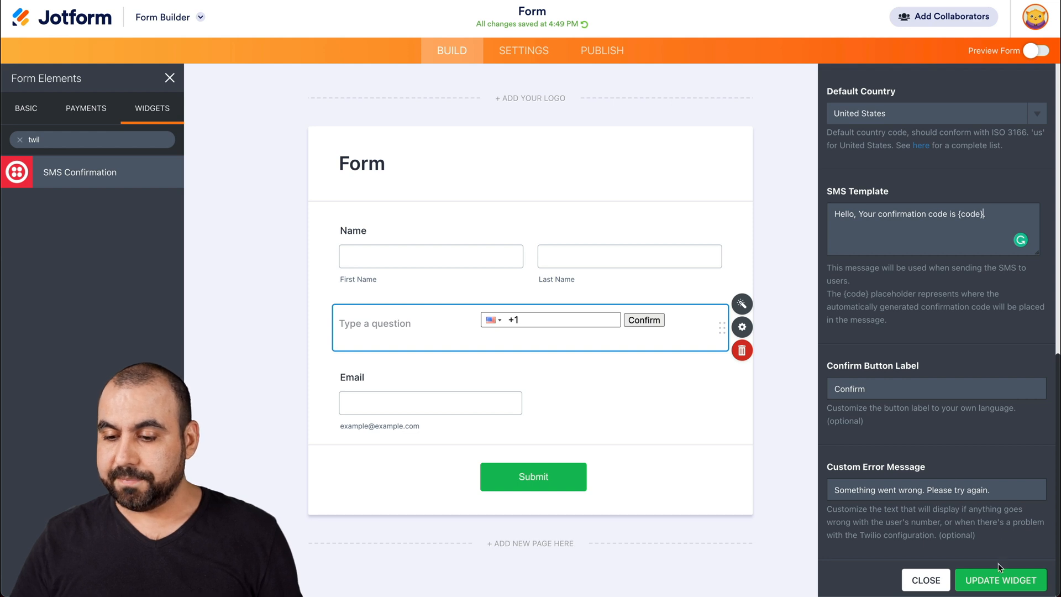
click(999, 580)
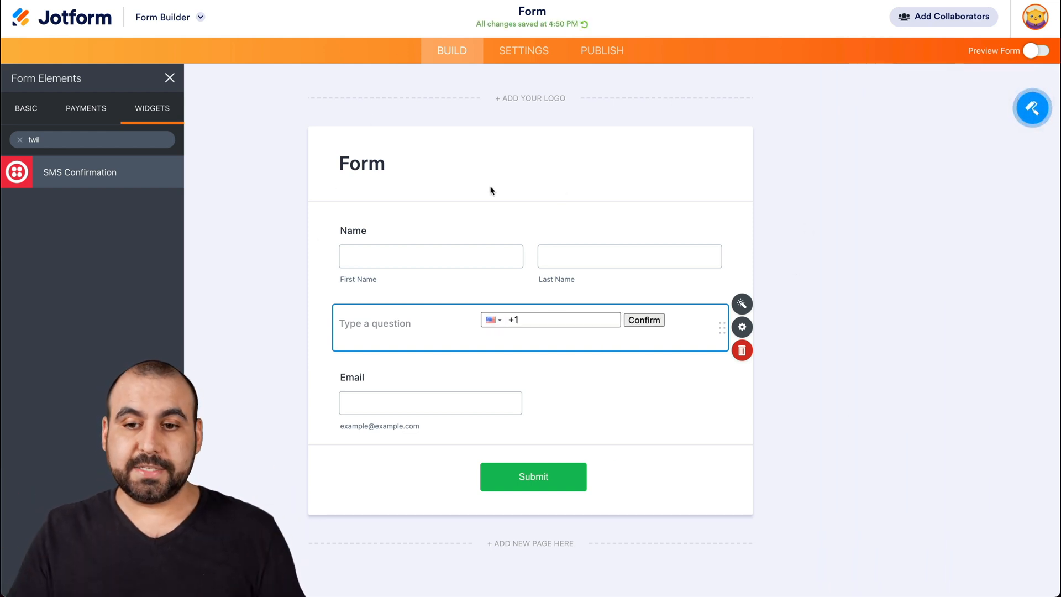
click(600, 50)
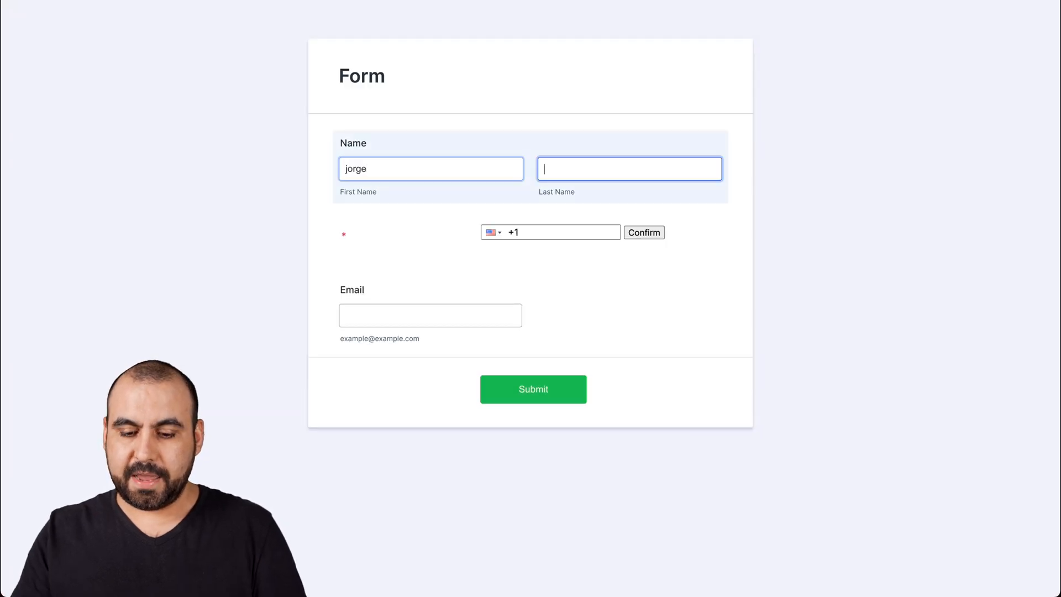
text(aguilar)
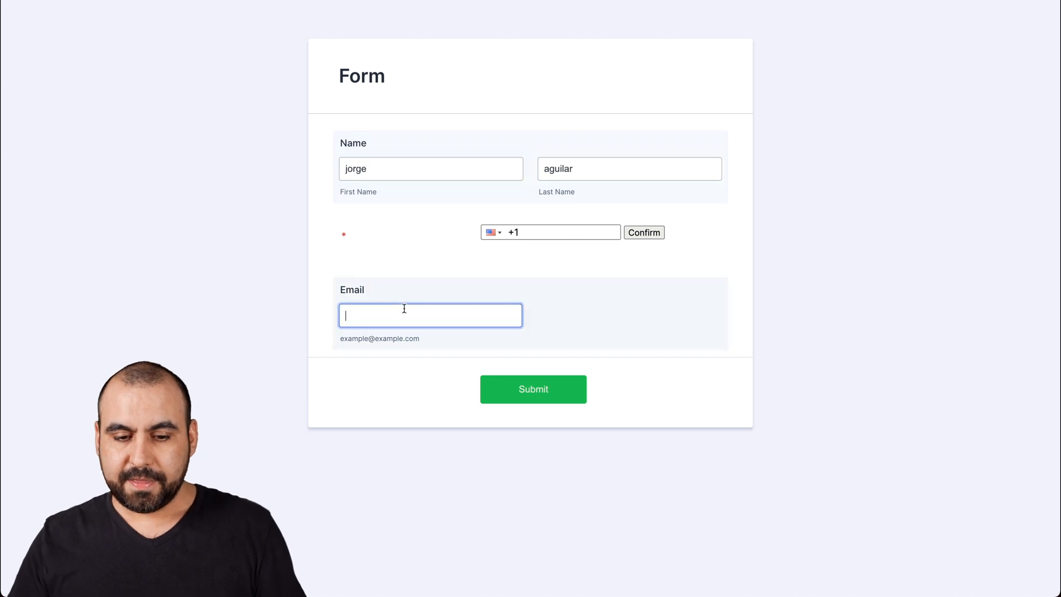
text(test@)
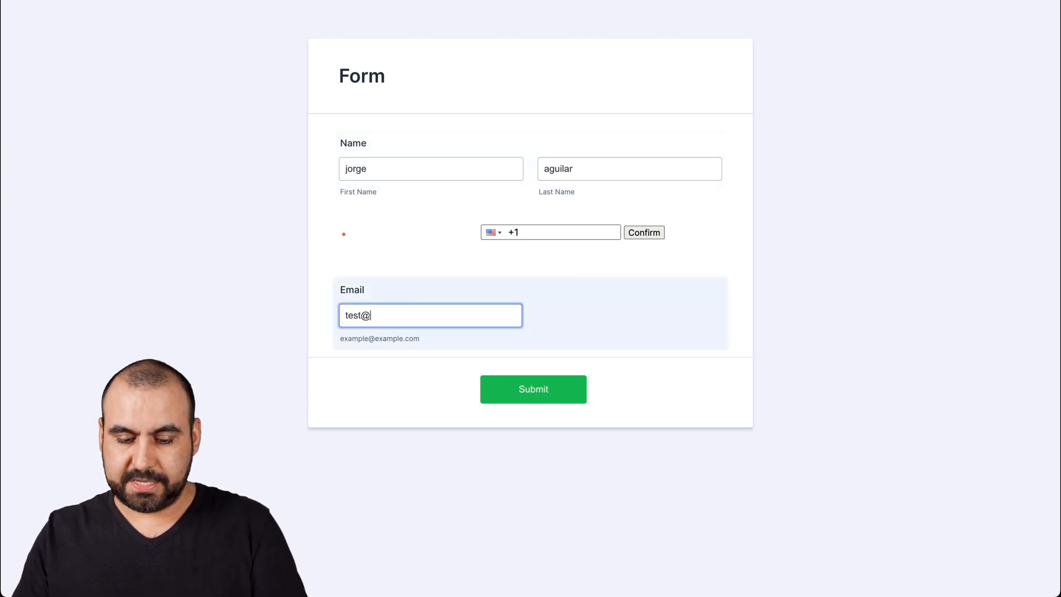
text(test.com)
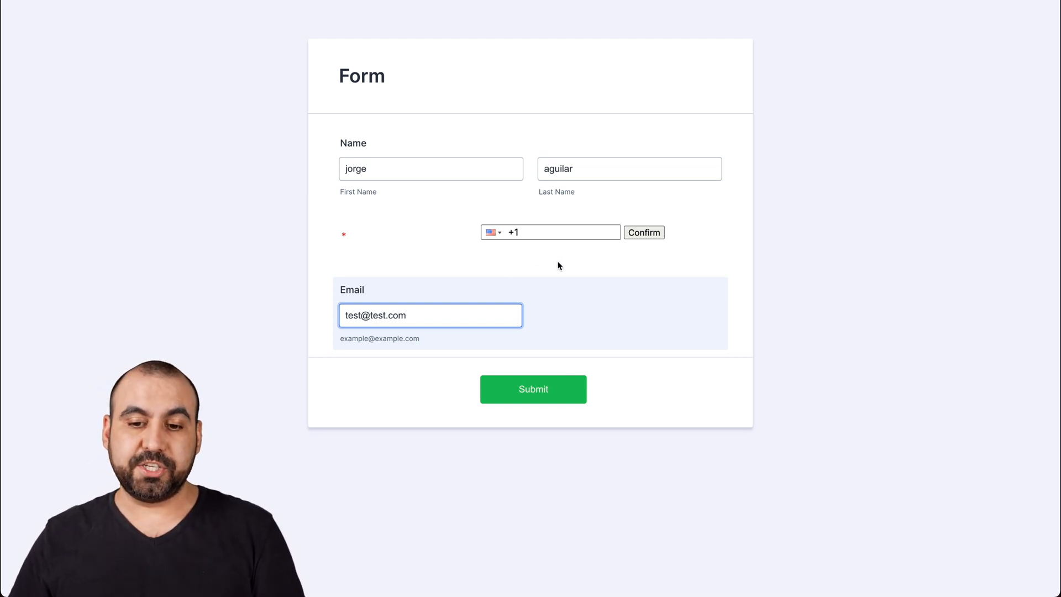
mouse_move(348, 233)
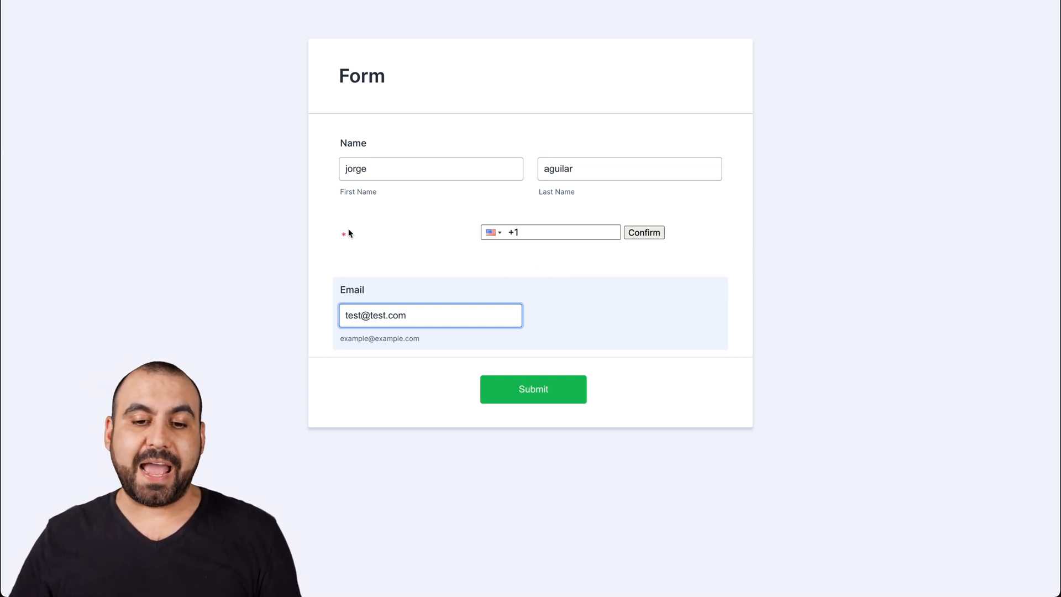
mouse_move(383, 228)
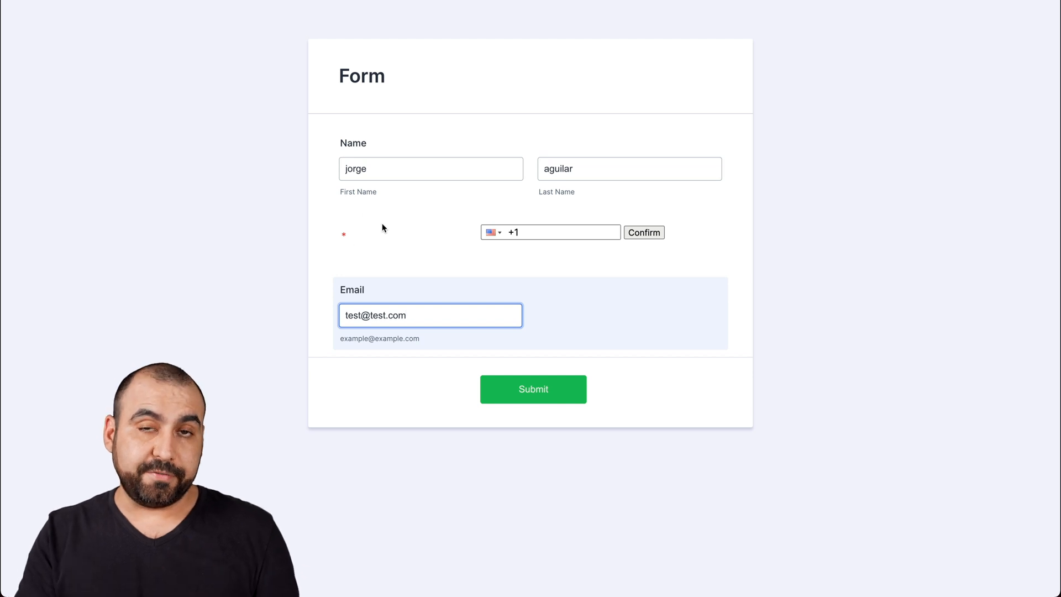
mouse_move(575, 329)
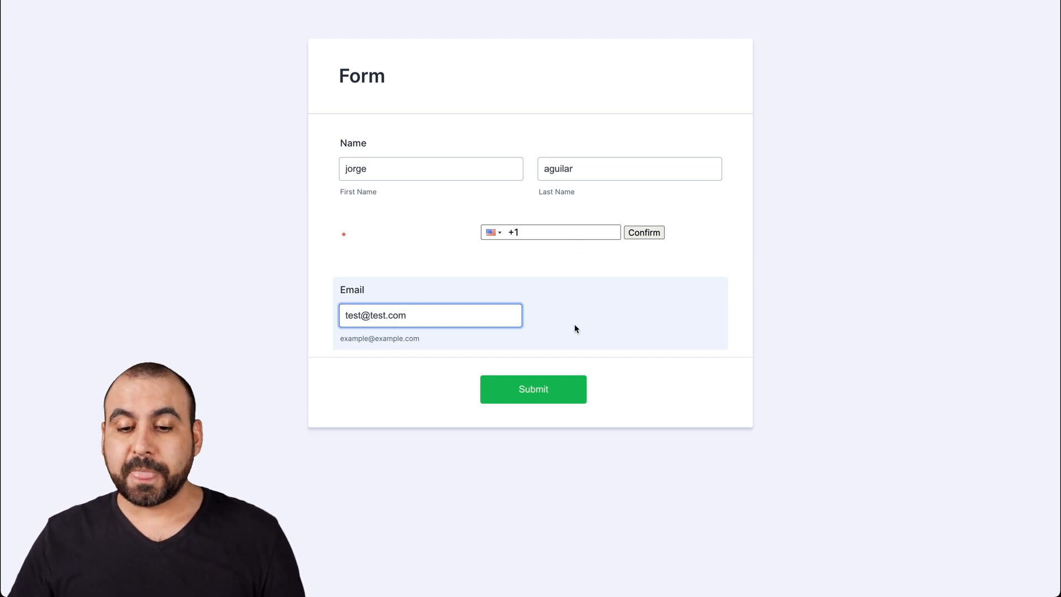
Step: Try submitting, then enter the phone number and request a confirmation code
click(532, 388)
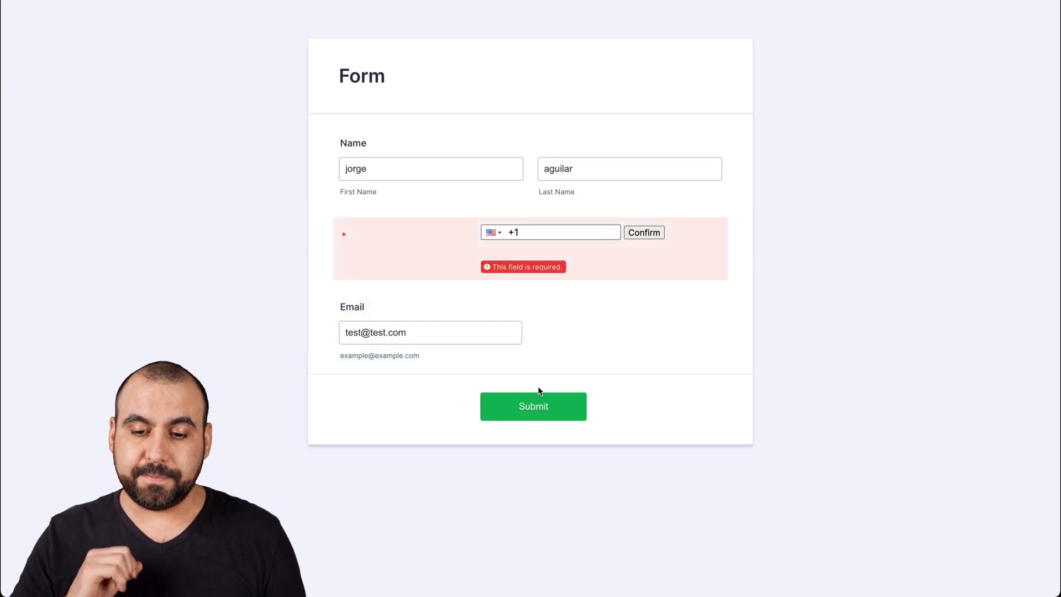
click(532, 406)
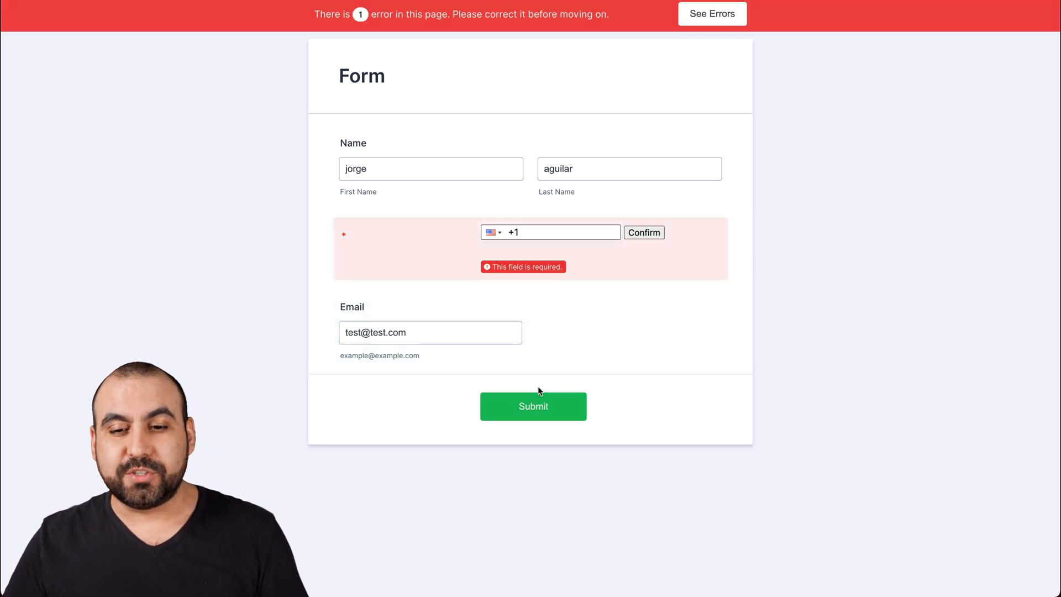
click(562, 232)
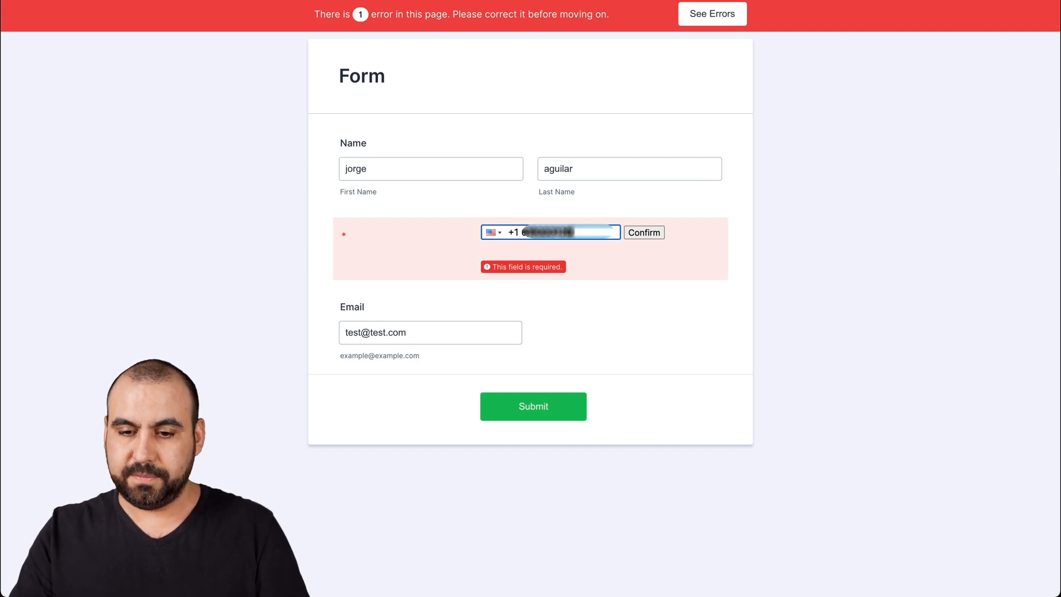
click(643, 232)
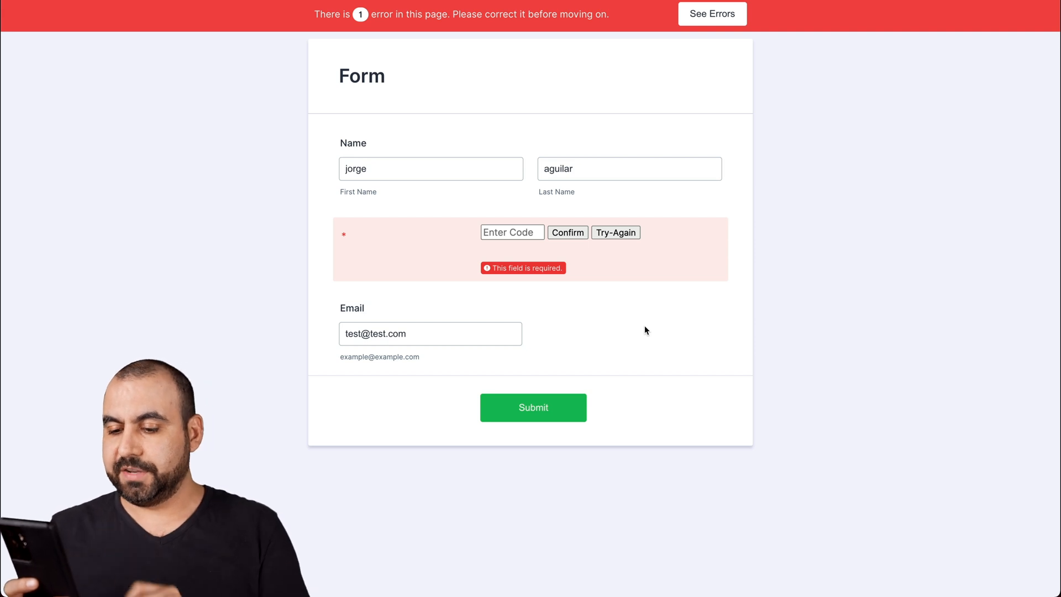
mouse_move(524, 247)
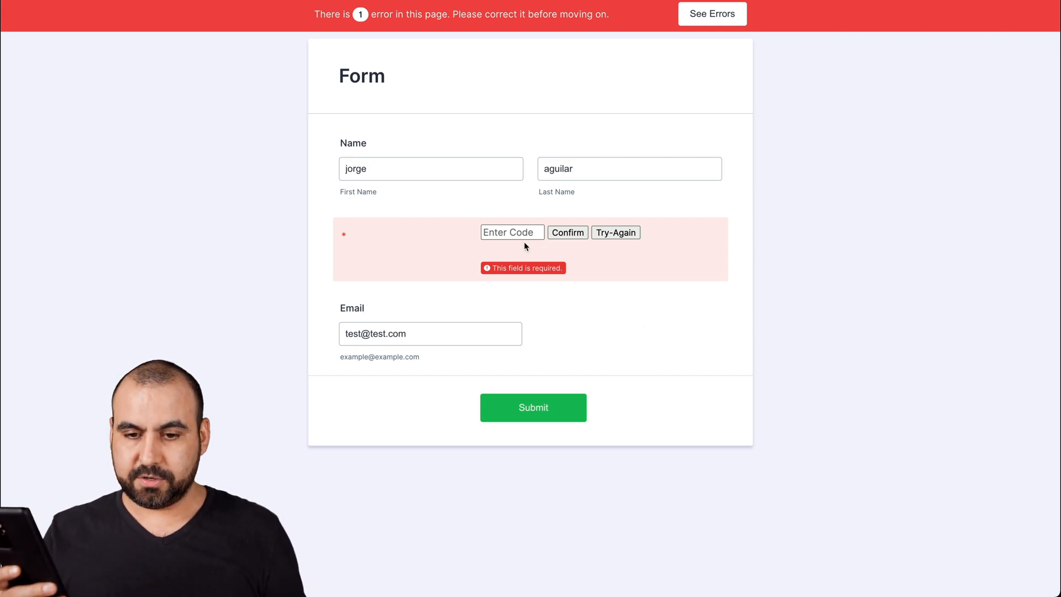
click(511, 232)
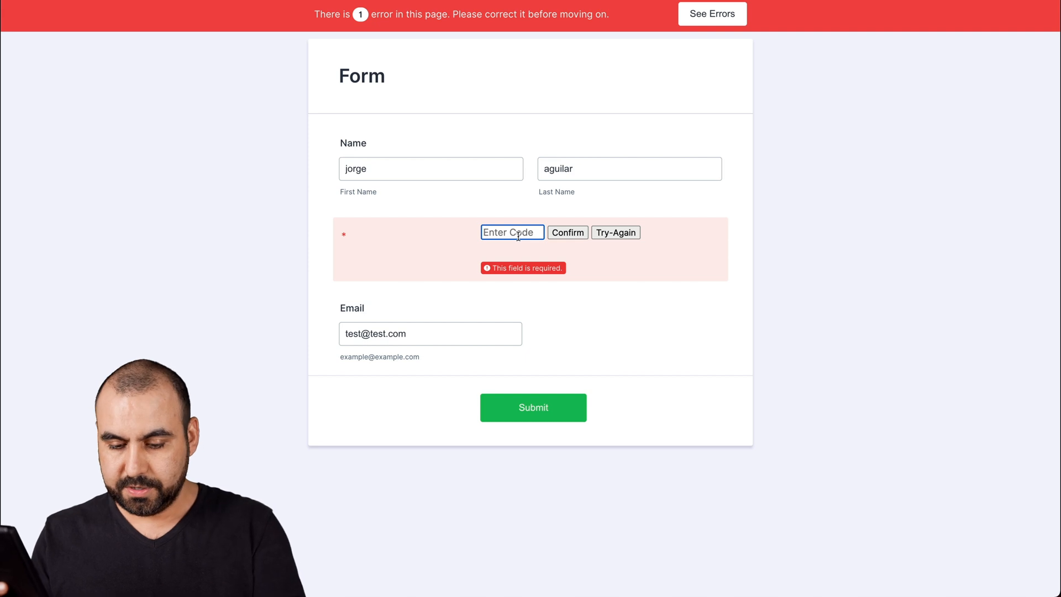
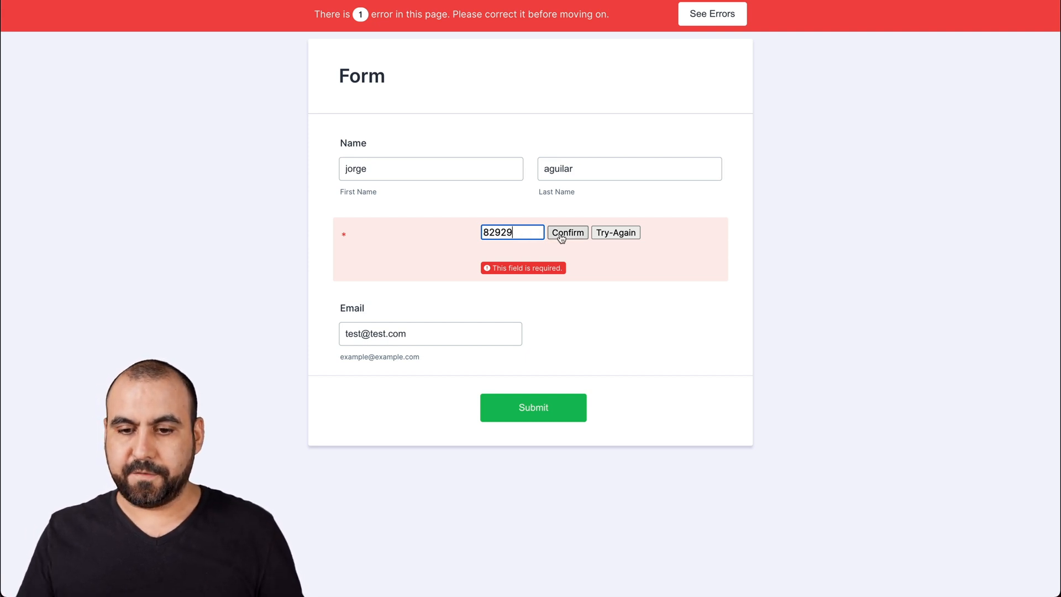
click(566, 232)
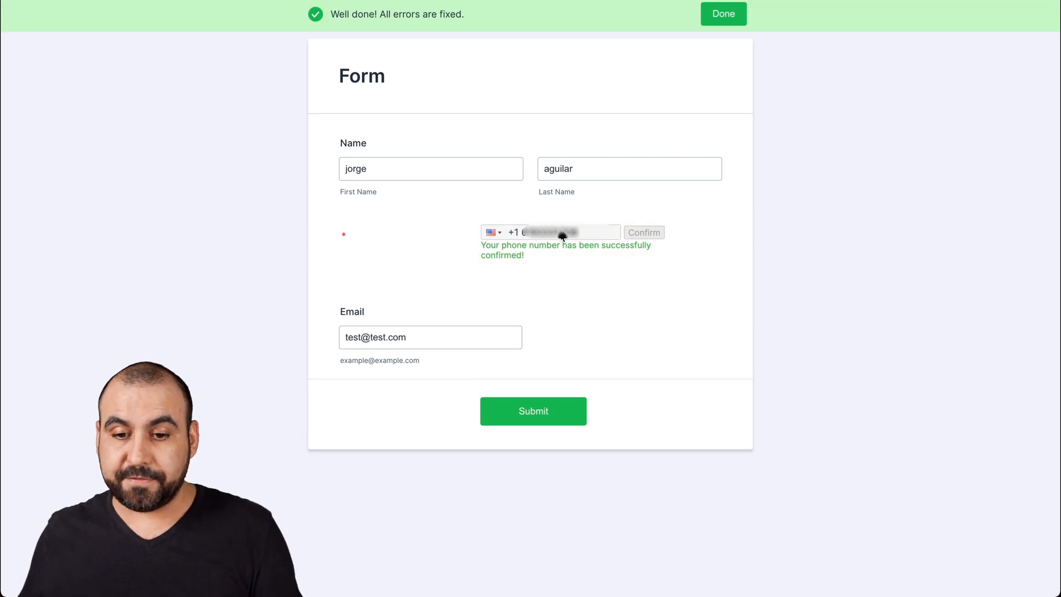
Step: Submit the verified entry to reach the Thank You page, then return to BUILD
click(532, 411)
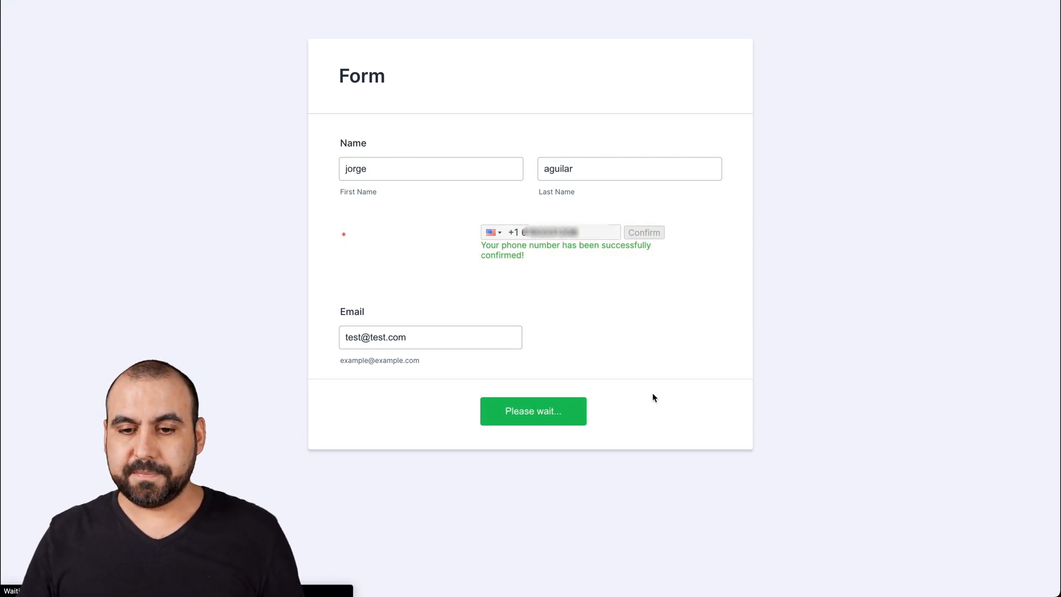
click(532, 411)
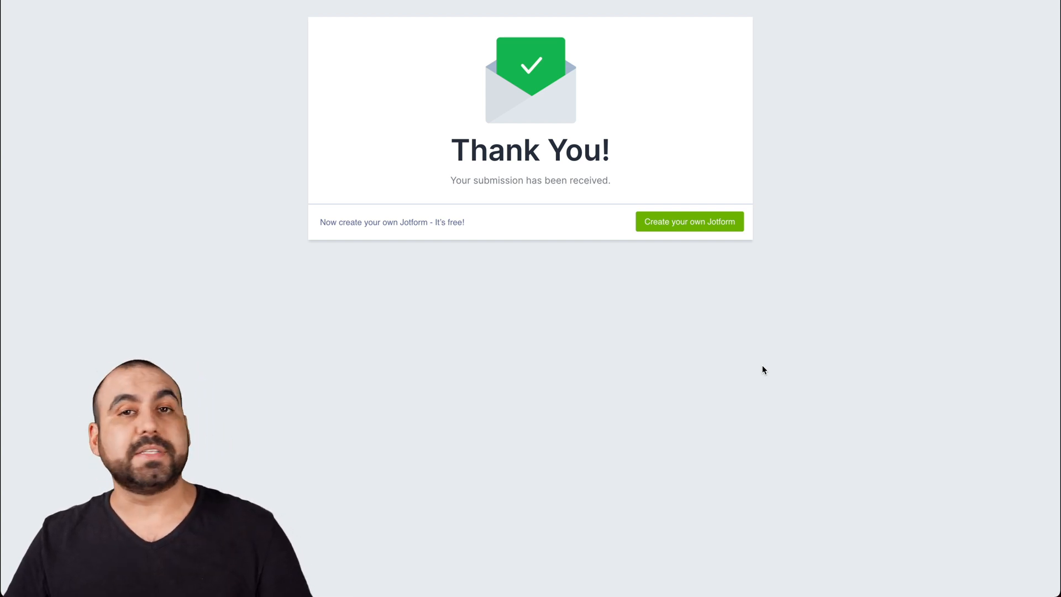
mouse_move(639, 156)
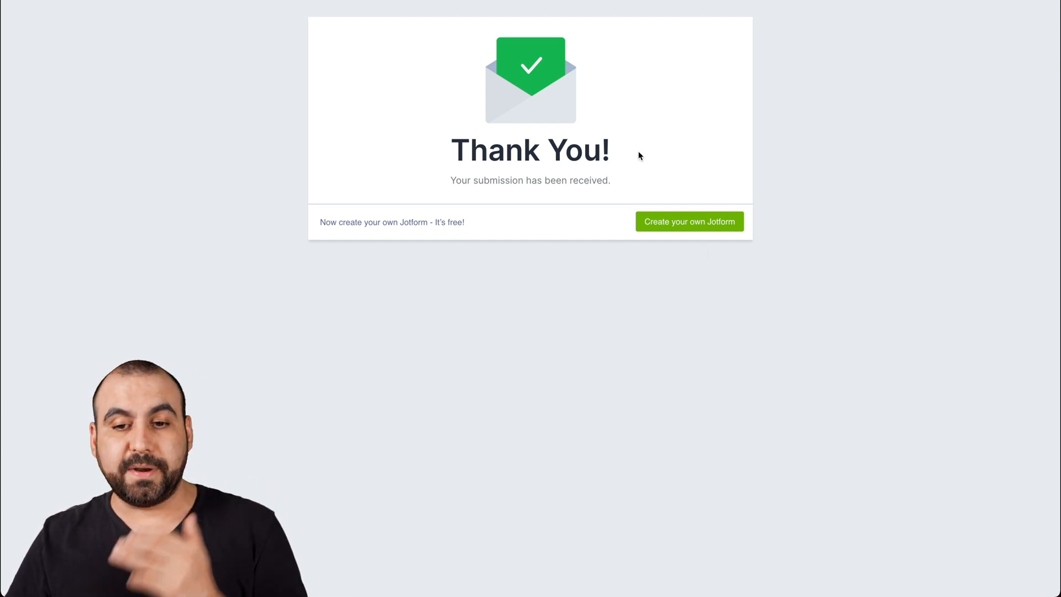
mouse_move(659, 139)
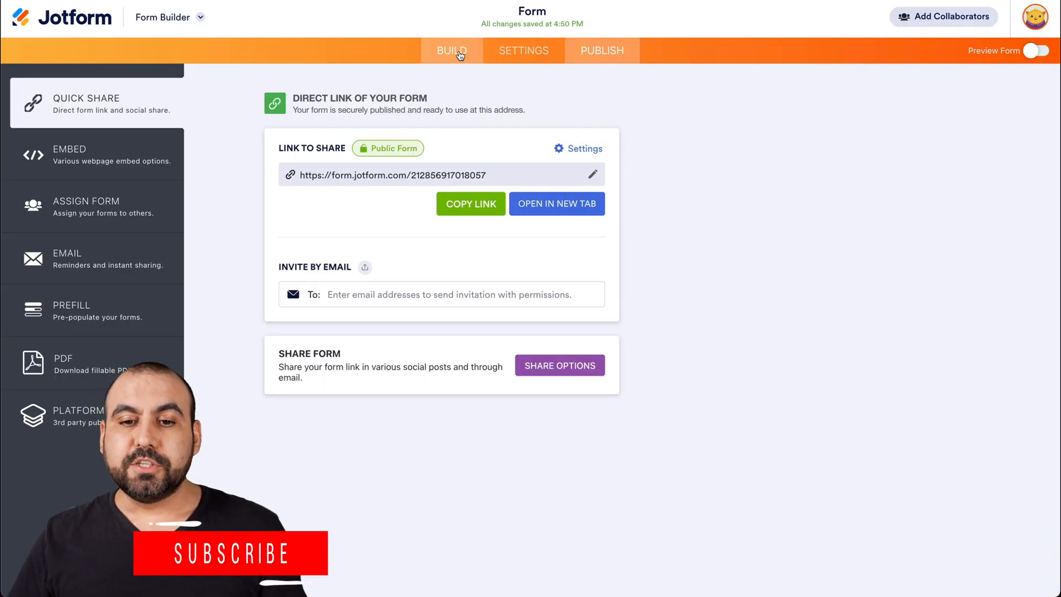
click(451, 50)
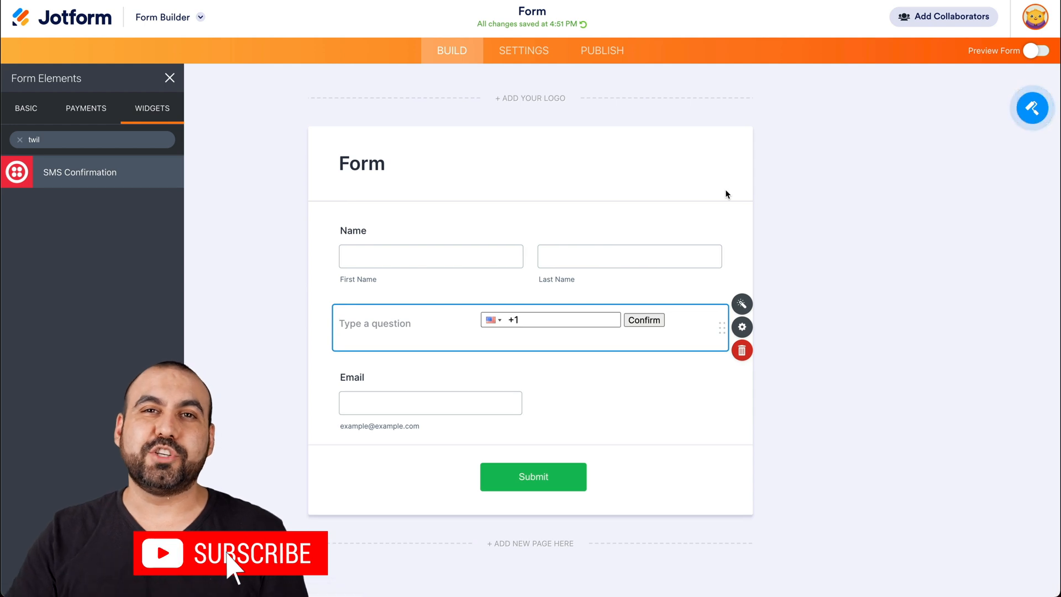